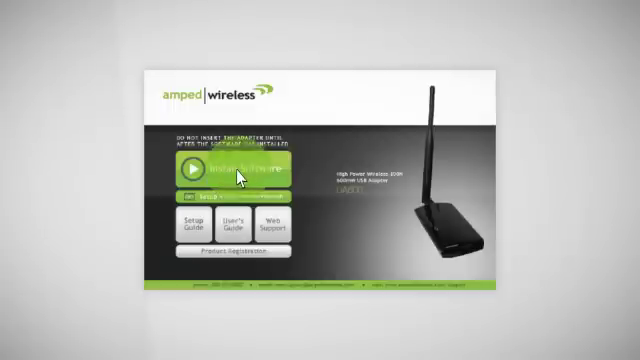
# Launch Install Software from the Amped Wireless setup menu to install the UA600 driver.
pyautogui.click(235, 166)
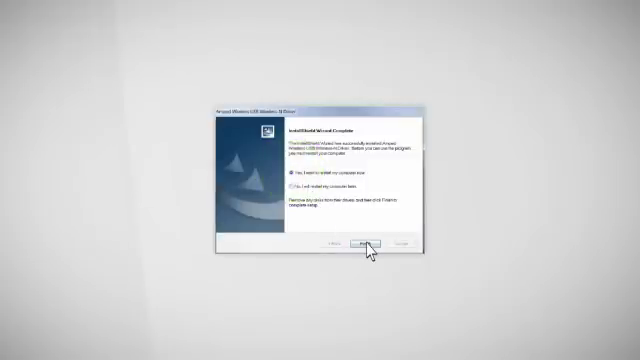
pyautogui.click(367, 242)
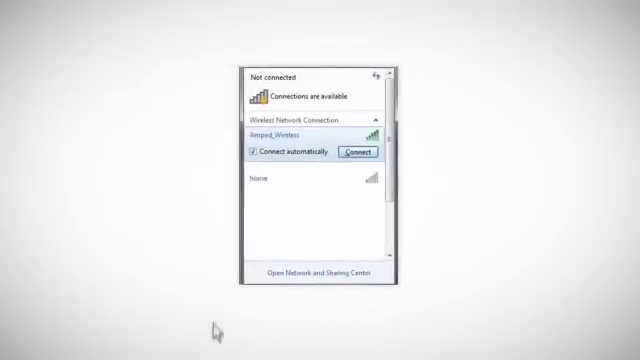
# Select the Amped_Wireless network and connect to it.
pyautogui.click(357, 153)
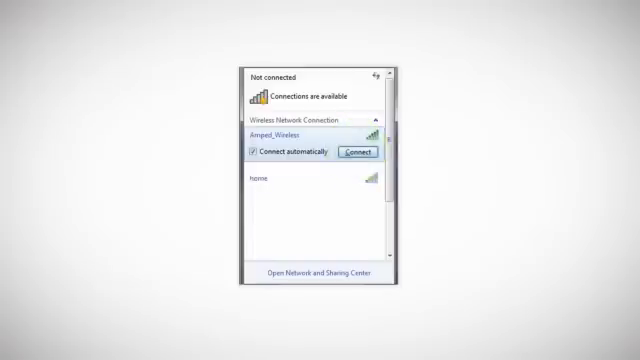
pyautogui.click(358, 153)
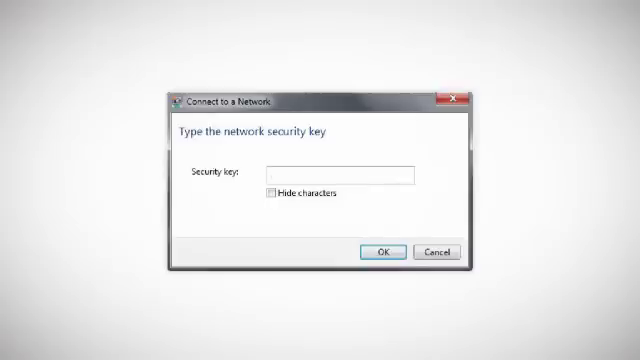
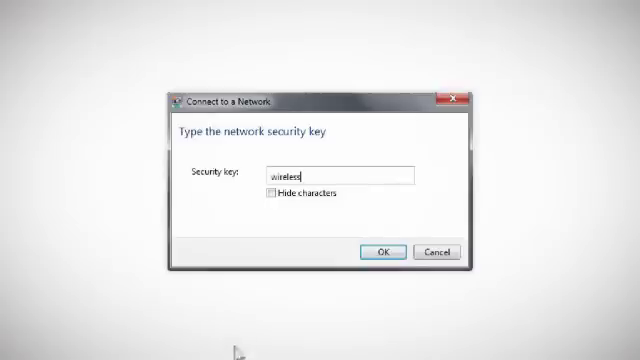
pyautogui.click(383, 250)
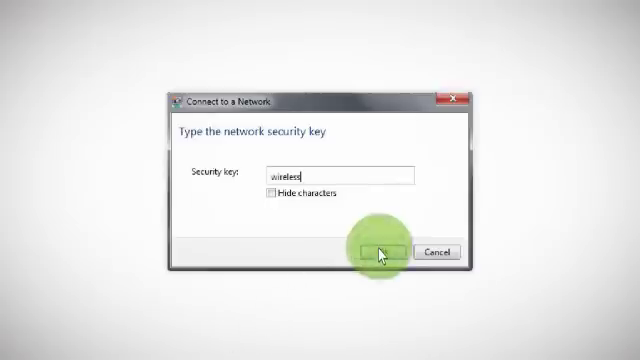